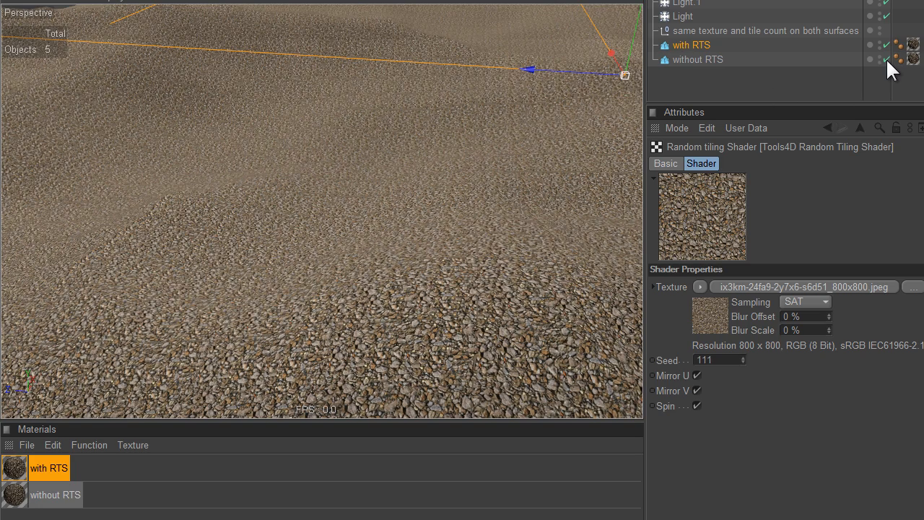
pyautogui.click(887, 61)
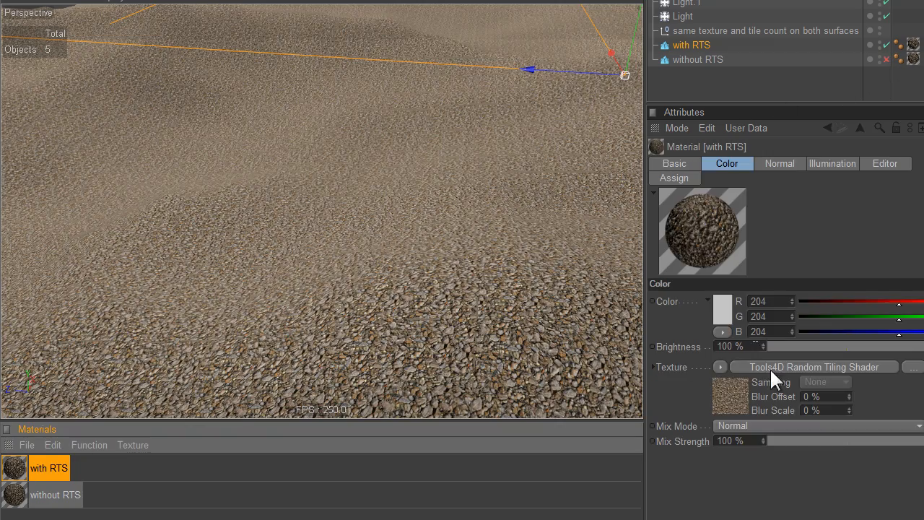
pyautogui.click(815, 367)
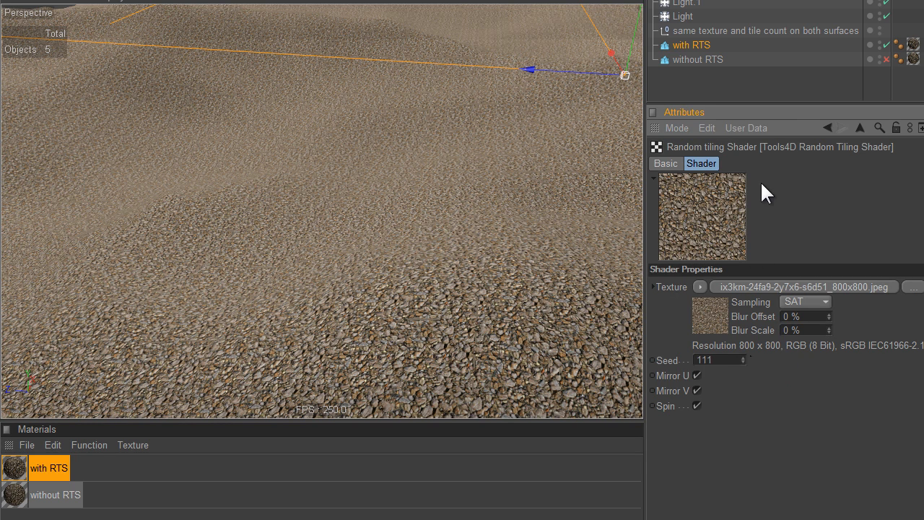
pyautogui.moveTo(699, 403)
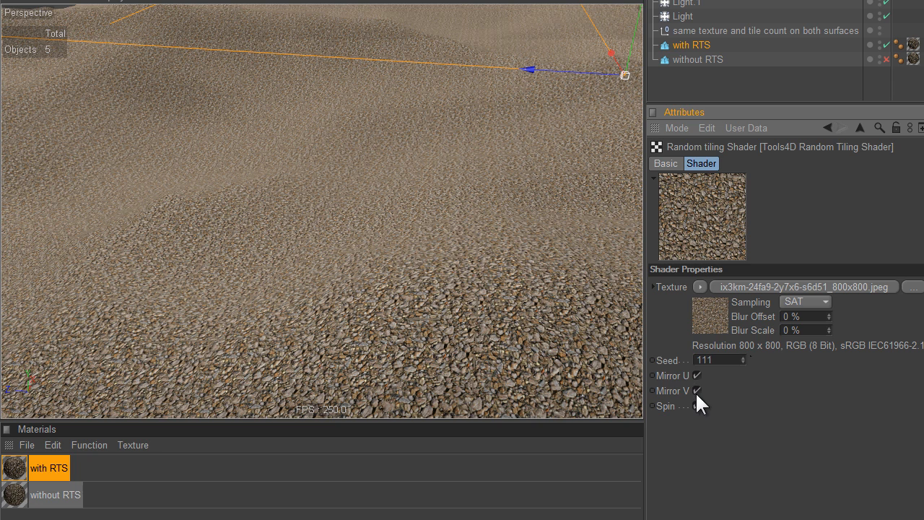